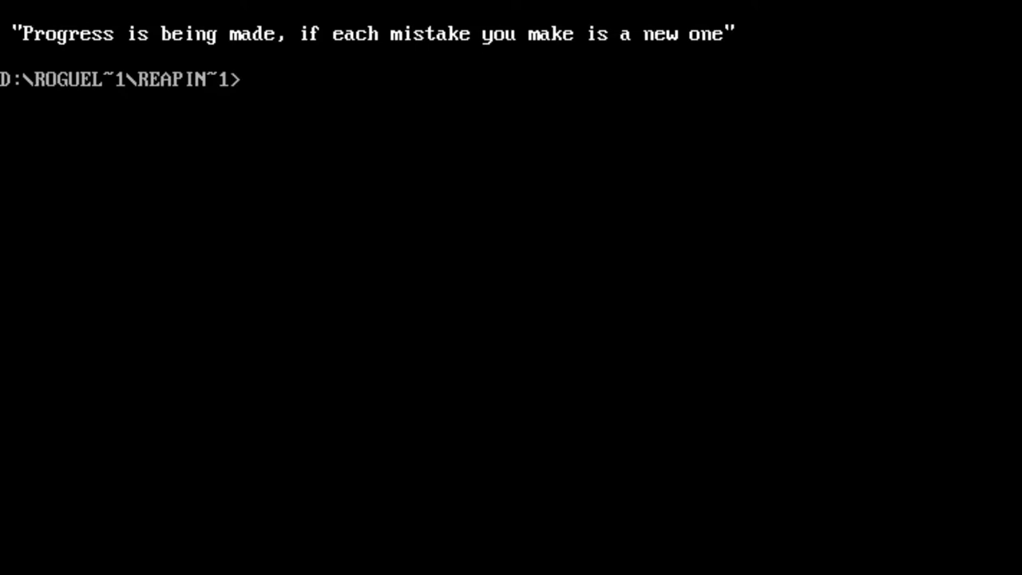
- Launch Reaping the Dungeon from the DOS prompt and load the saved game at 10 m depth
{"action": "type", "text": "di"}
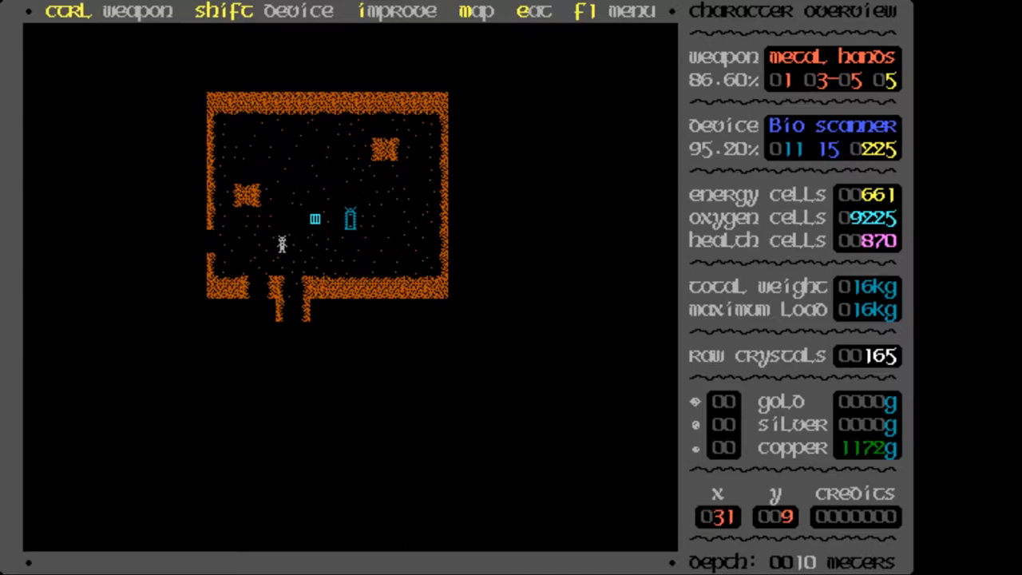
- Walk west, then north-west and east along the northern corridor
{"action": "key", "text": "Left"}
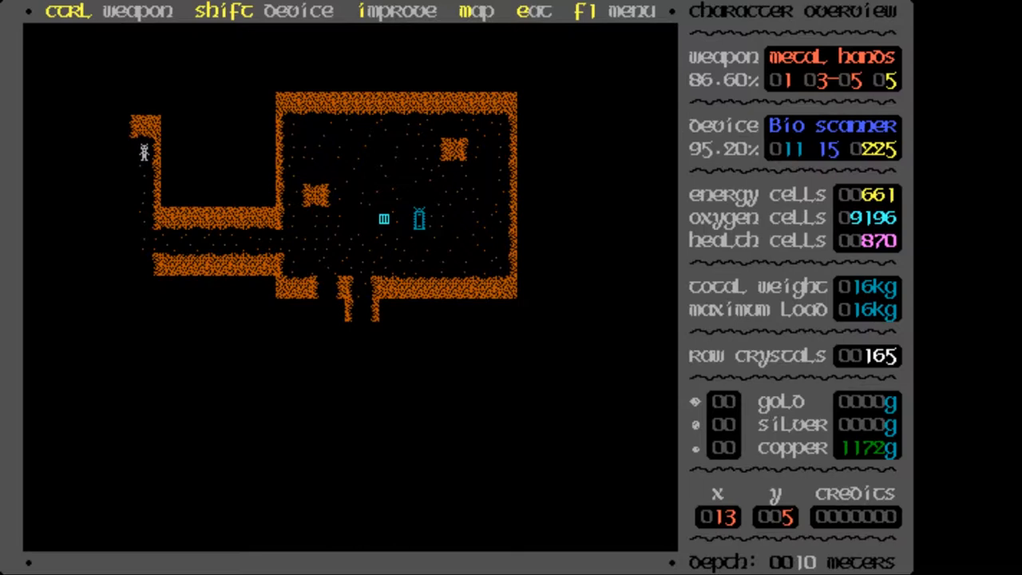
{"action": "key", "text": "Left"}
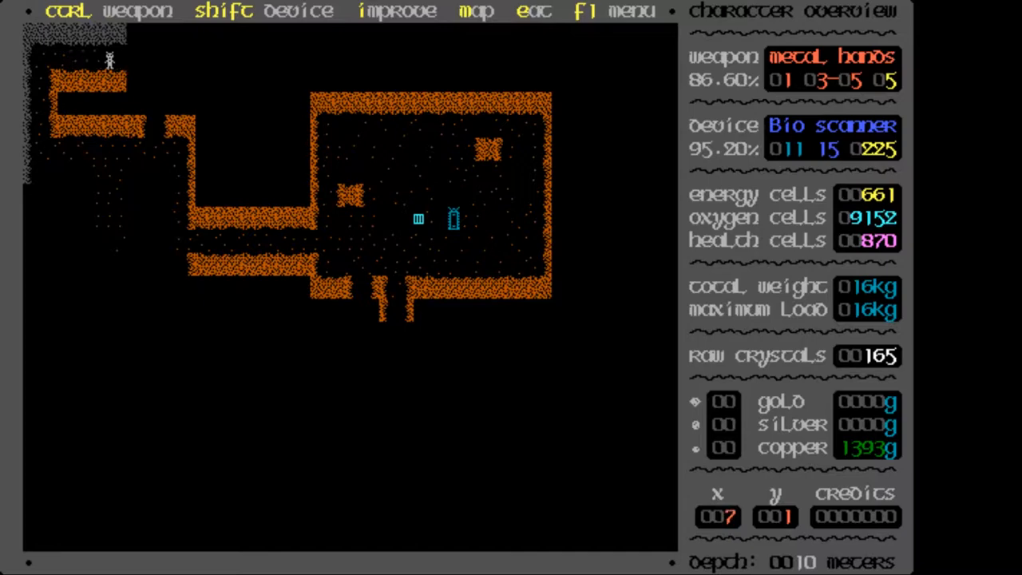
{"action": "key", "text": "Right"}
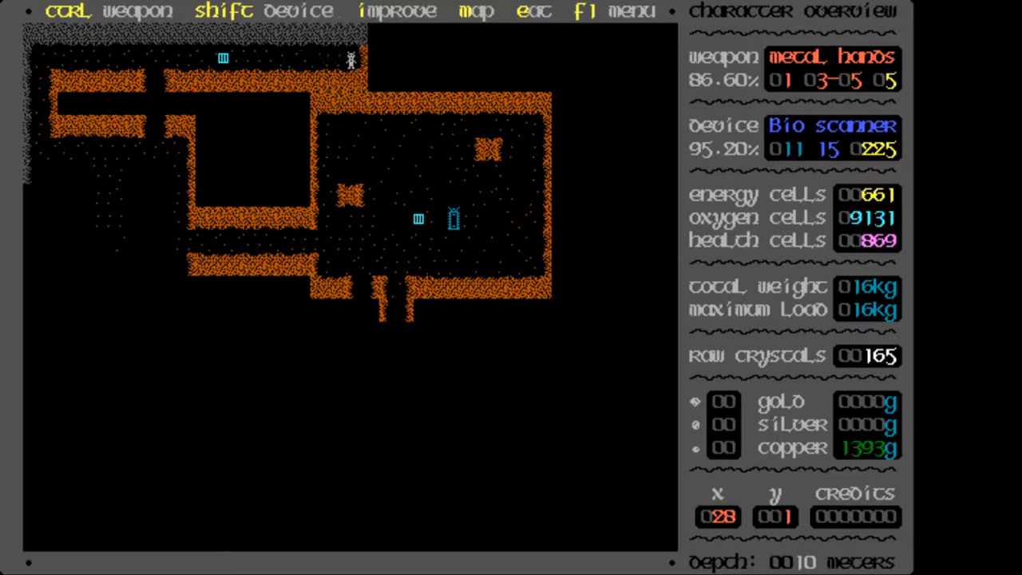
- Head back south-west and start down the long southern corridor
{"action": "key", "text": "Down"}
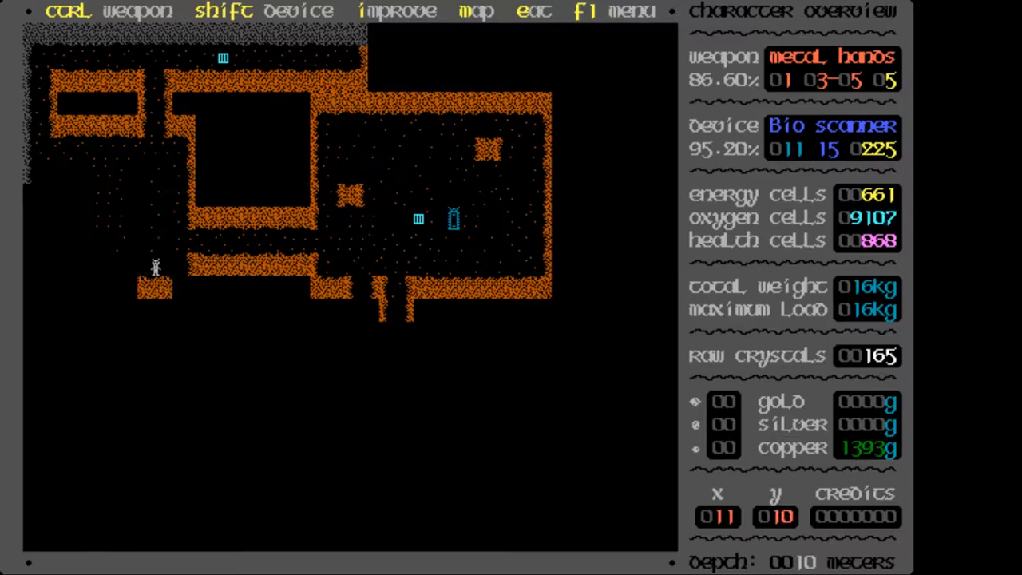
{"action": "key", "text": "Left"}
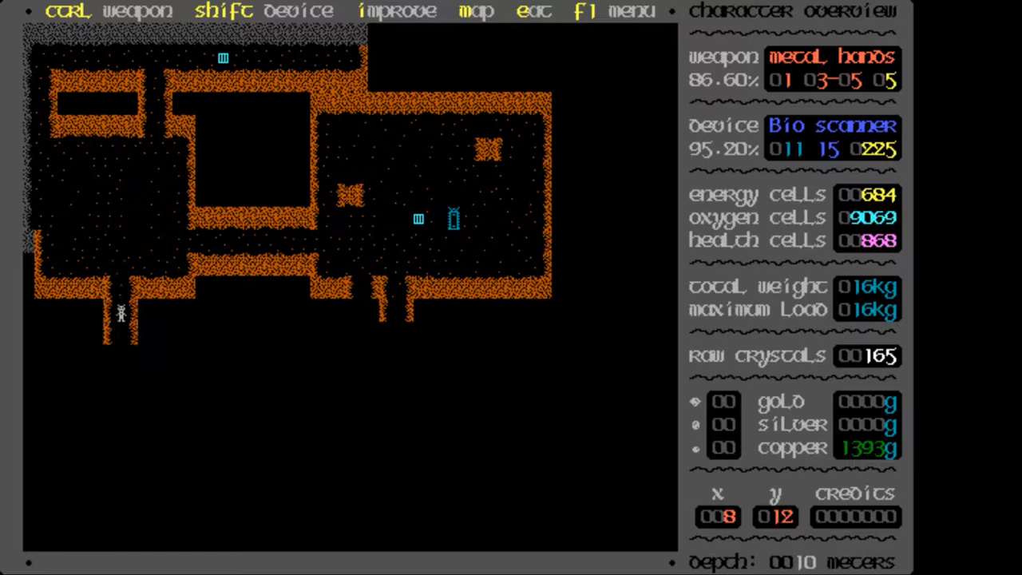
{"action": "key", "text": "Down"}
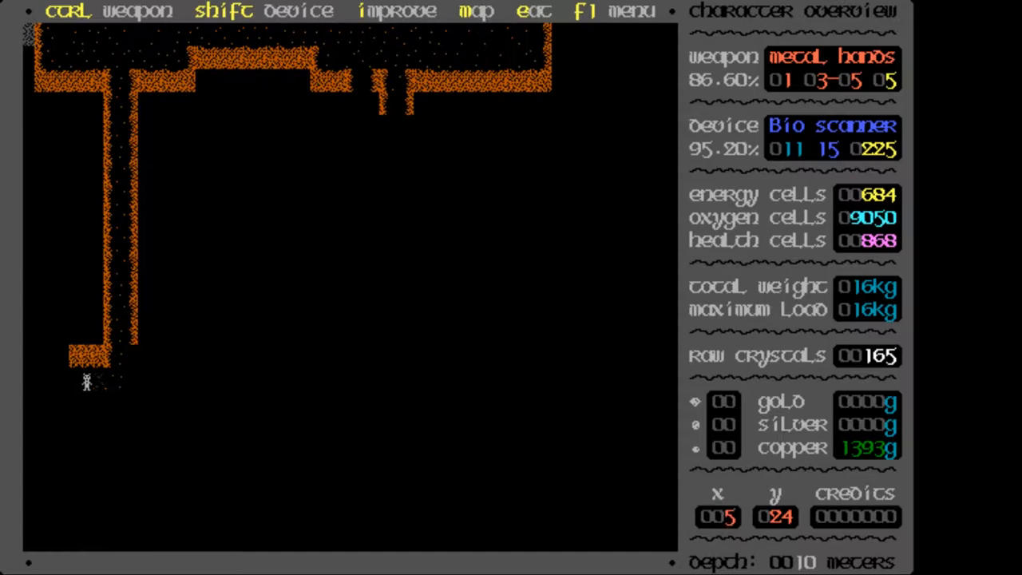
- Follow the corridor south, check the side room, and enter the lower caves at 7,37
{"action": "key", "text": "Down"}
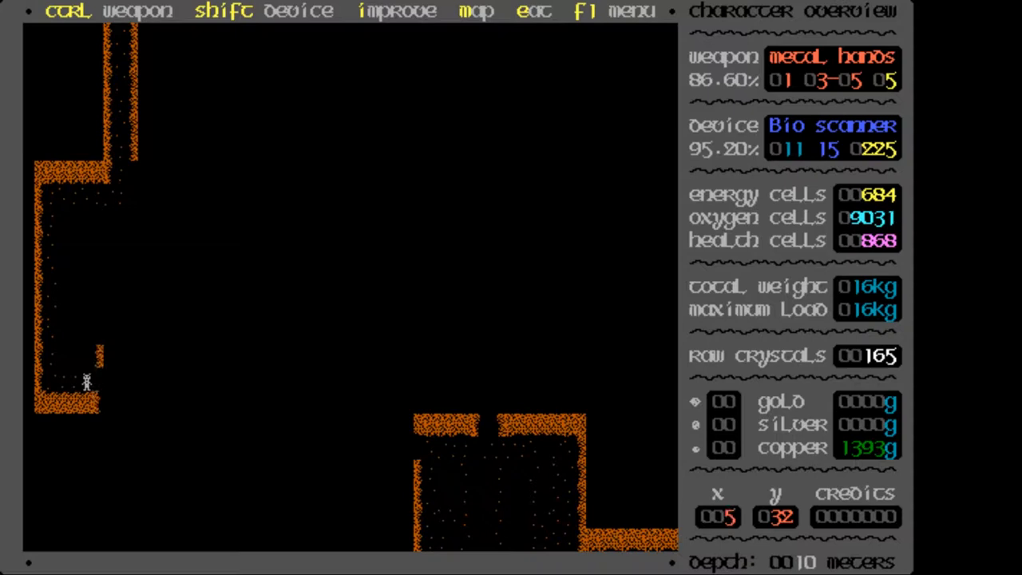
{"action": "key", "text": "Up"}
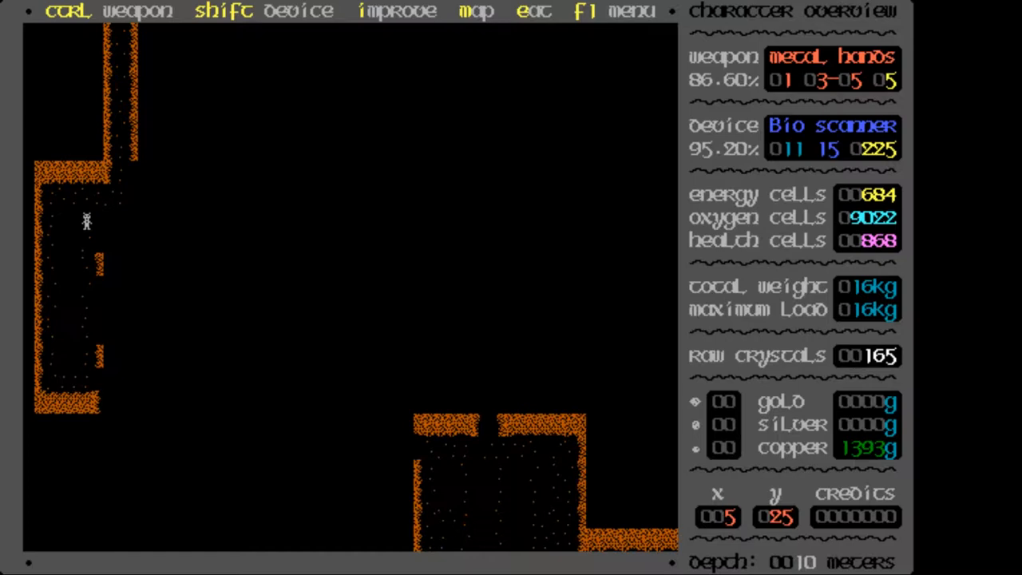
{"action": "mouse_move", "coordinate": [55, 399]}
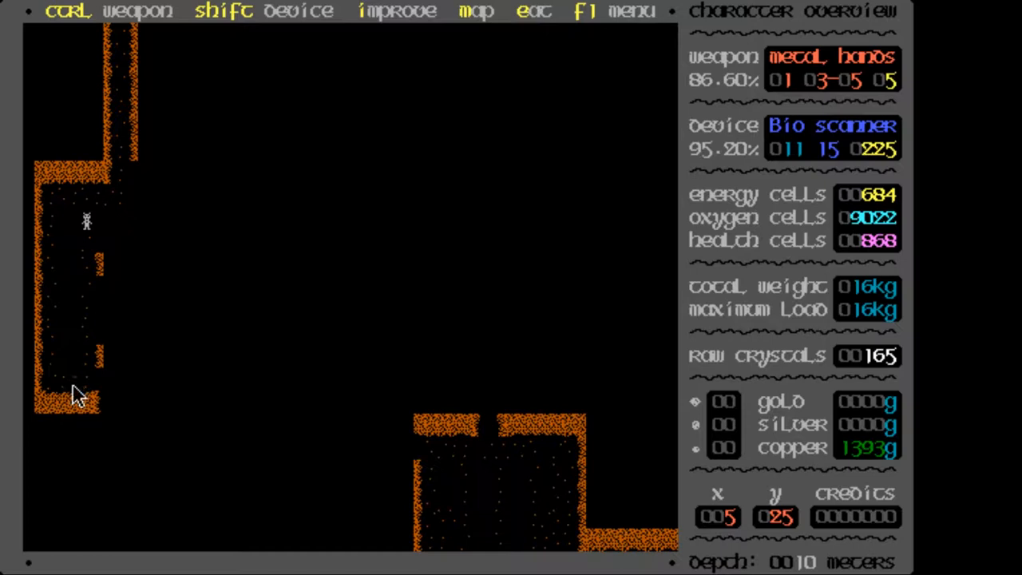
{"action": "mouse_move", "coordinate": [502, 294]}
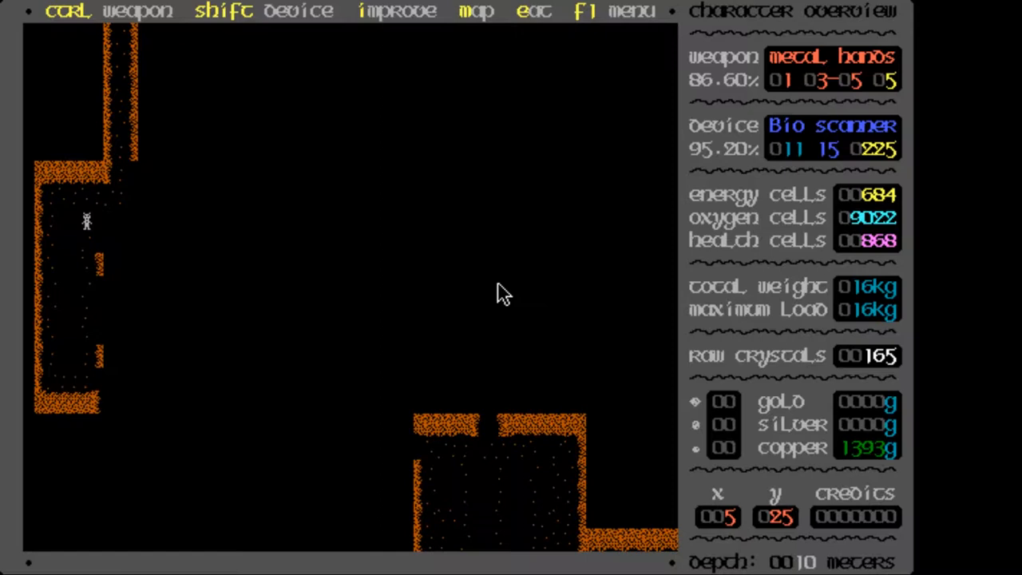
{"action": "key", "text": "Down"}
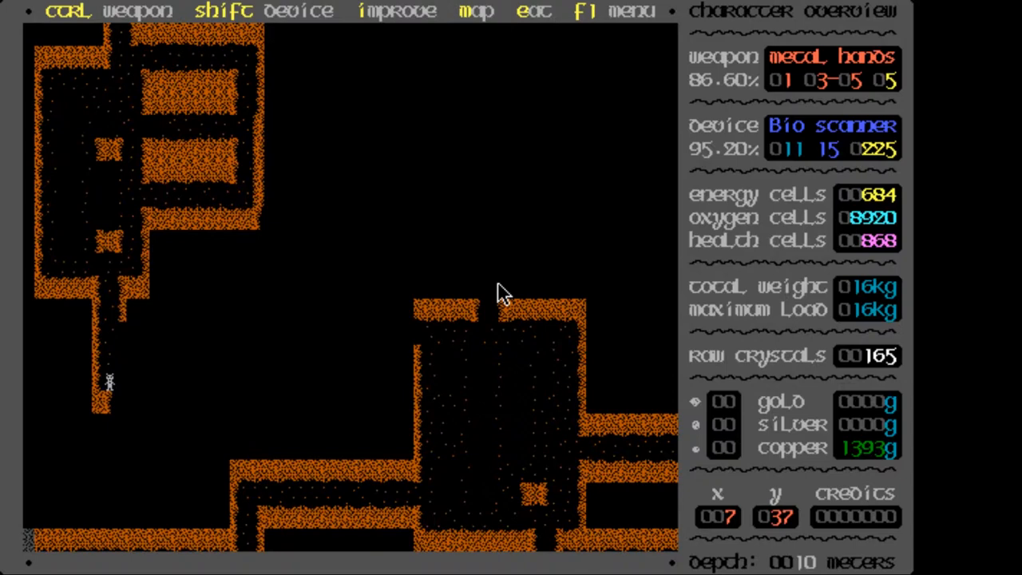
- Walk east along the lower passage and turn north through the corridors
{"action": "key", "text": "Right"}
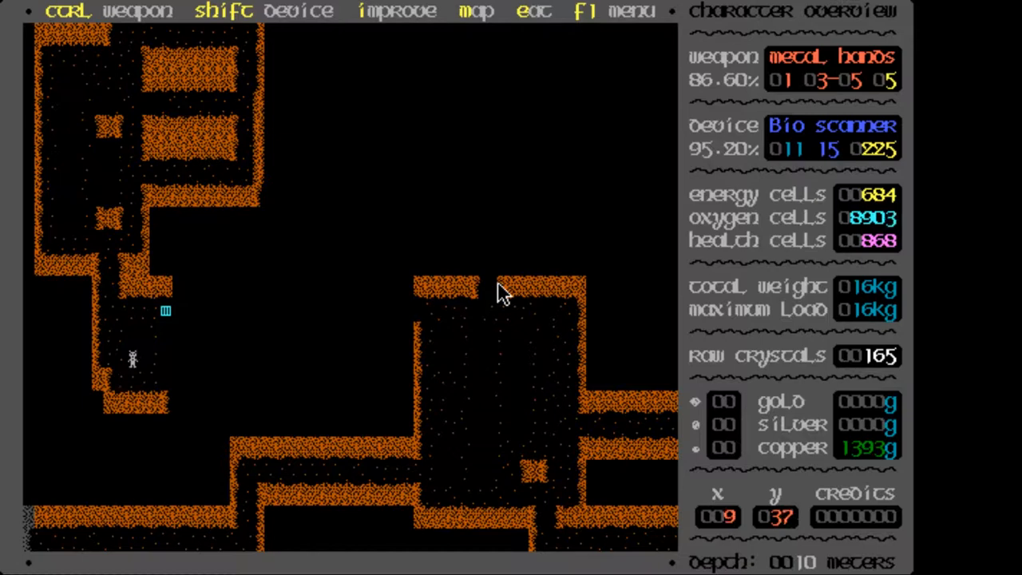
{"action": "key", "text": "Right"}
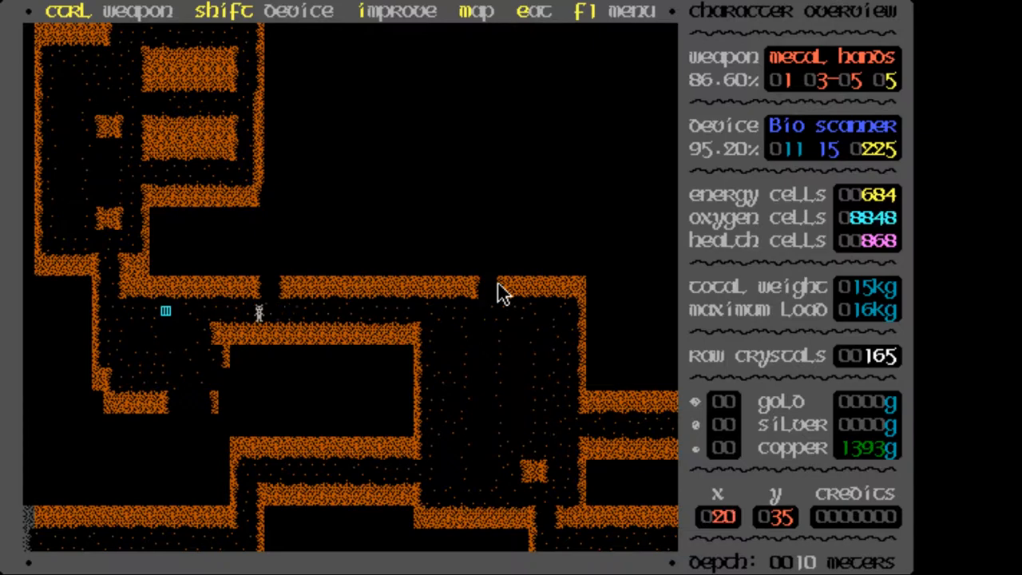
{"action": "key", "text": "Up"}
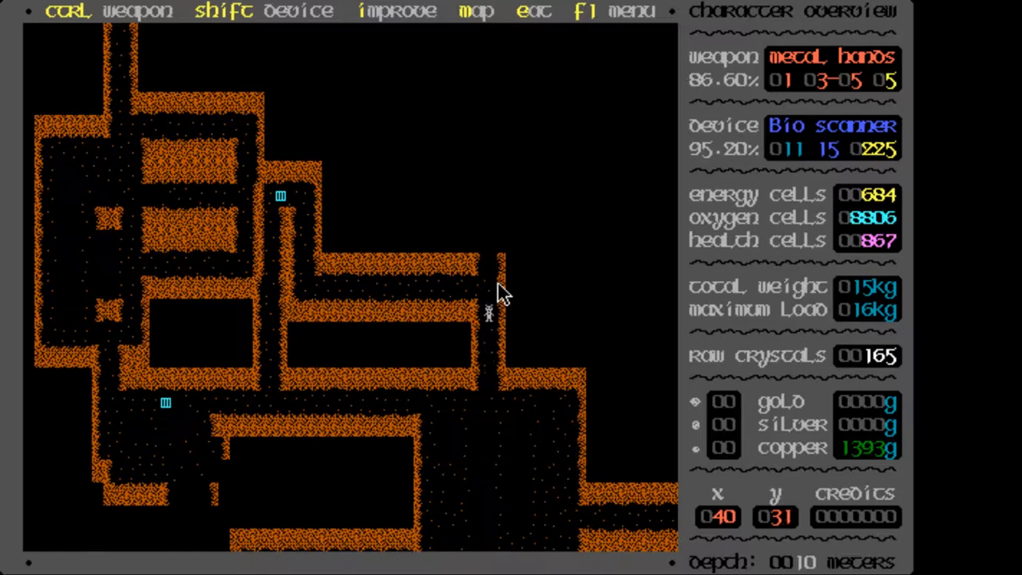
- Head north, exit the narrow corridor east, and explore south-west to 32,24
{"action": "key", "text": "Up"}
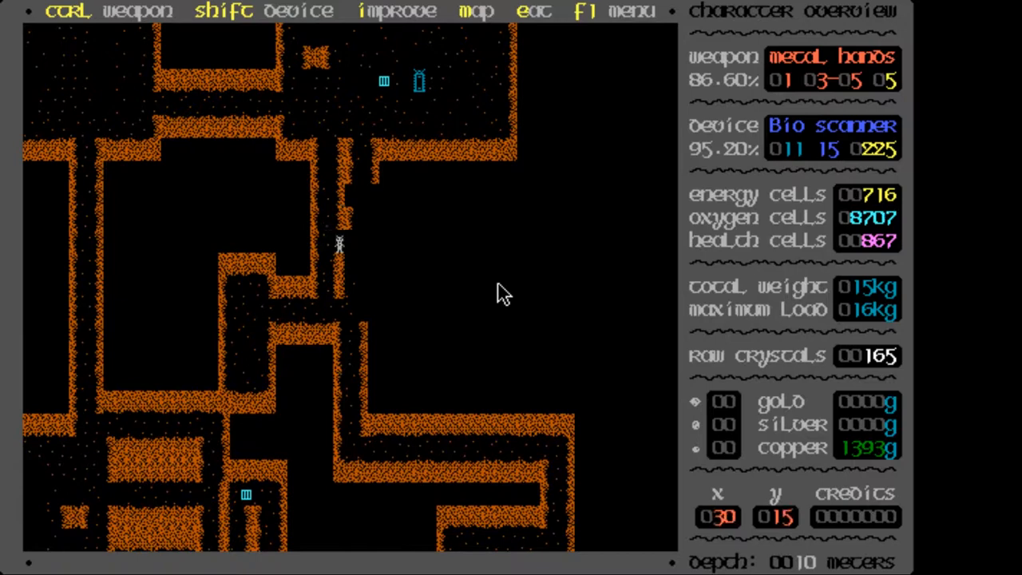
{"action": "key", "text": "Right"}
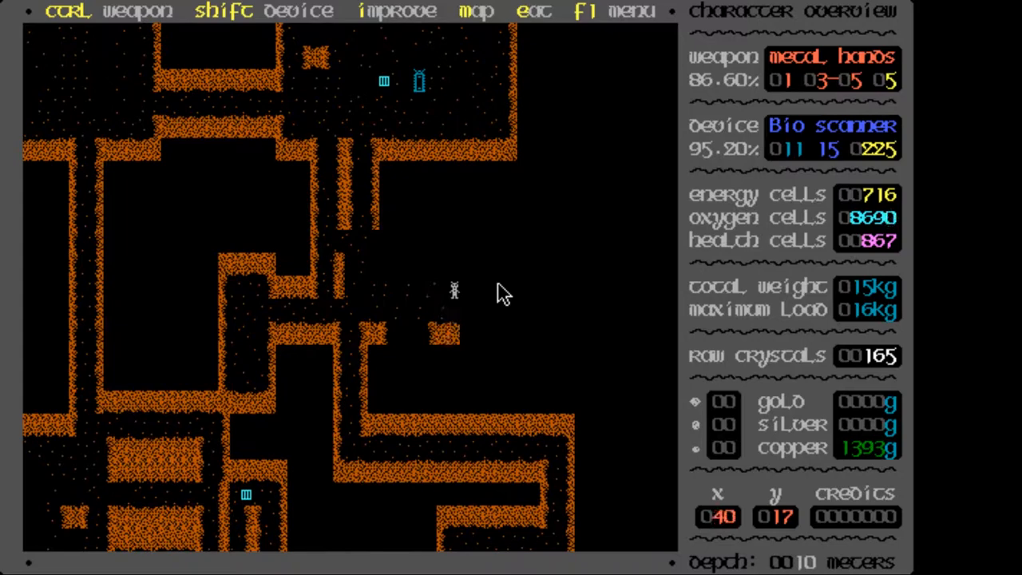
{"action": "key", "text": "Down"}
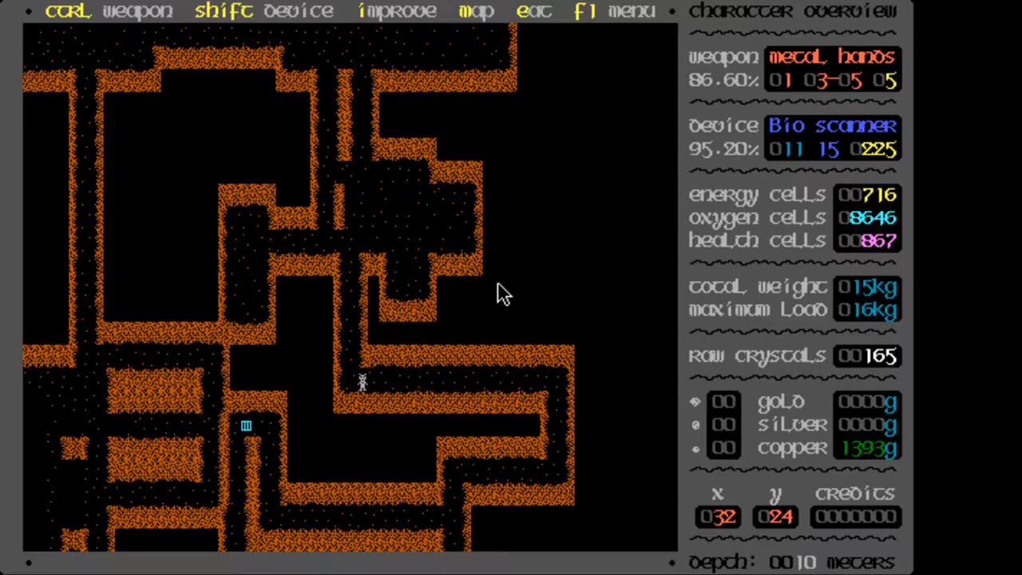
- Open the full level overview map from the 'map' command in the top bar
{"action": "left_click", "coordinate": [476, 10]}
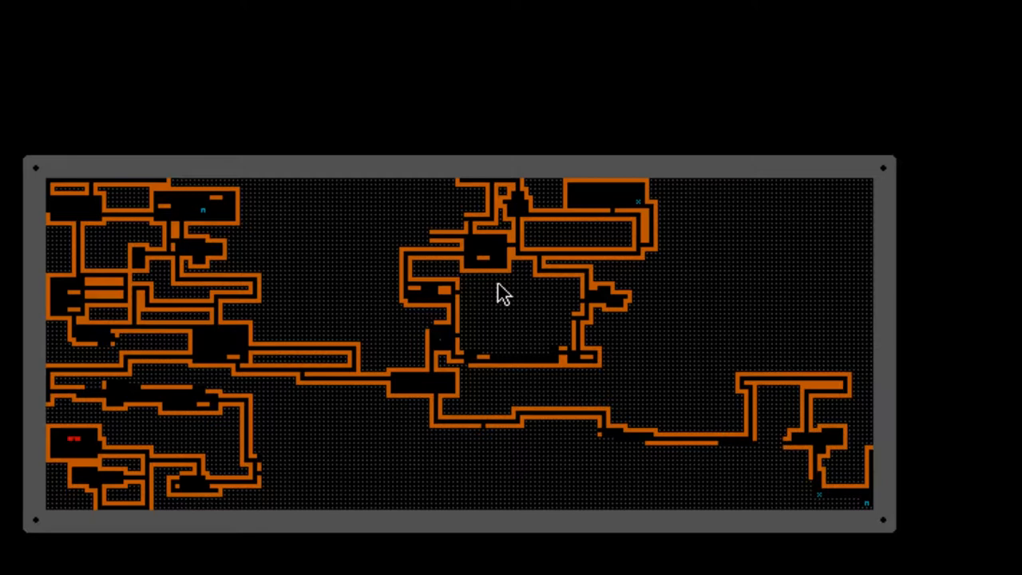
{"action": "mouse_move", "coordinate": [128, 367]}
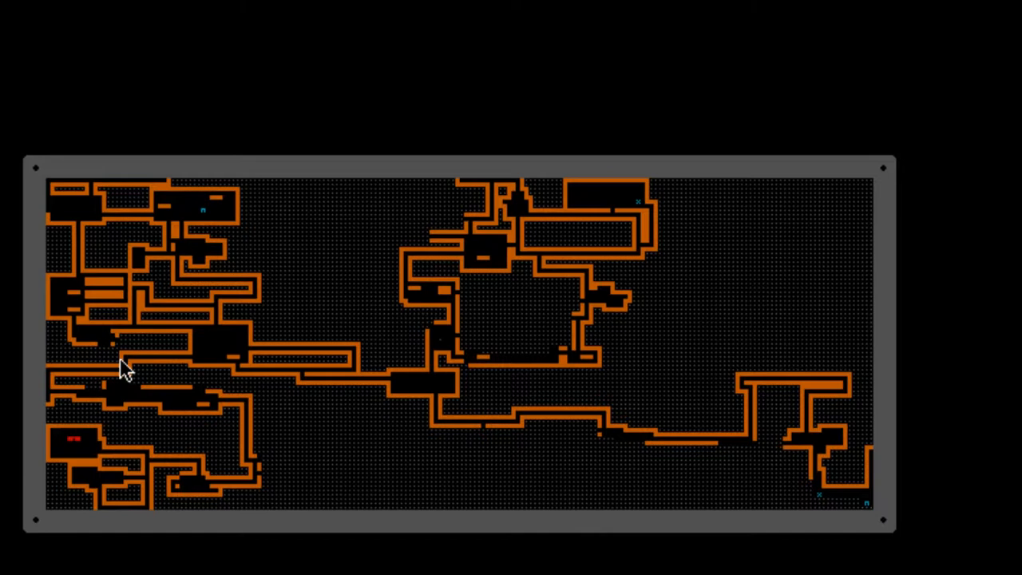
{"action": "mouse_move", "coordinate": [188, 323]}
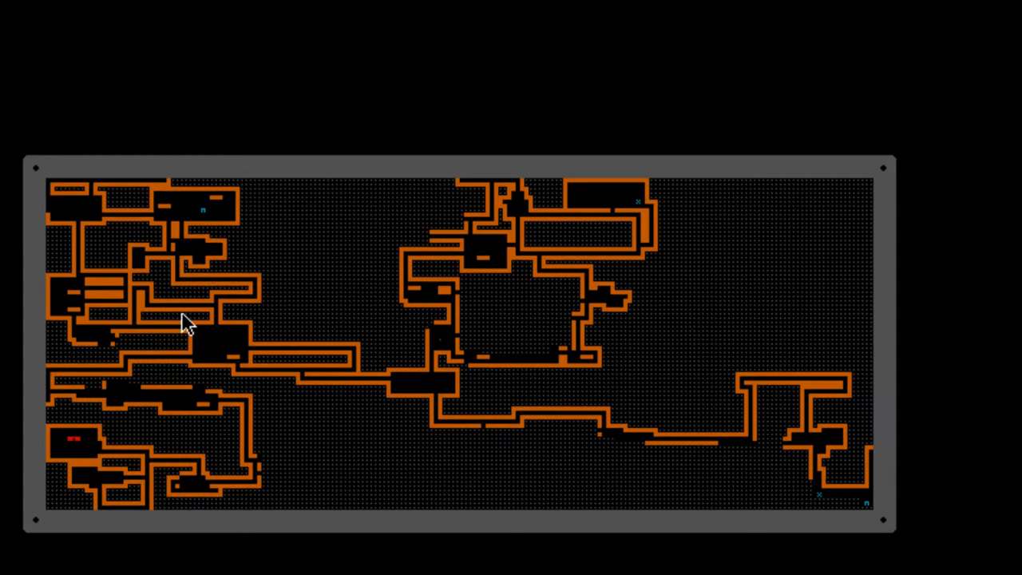